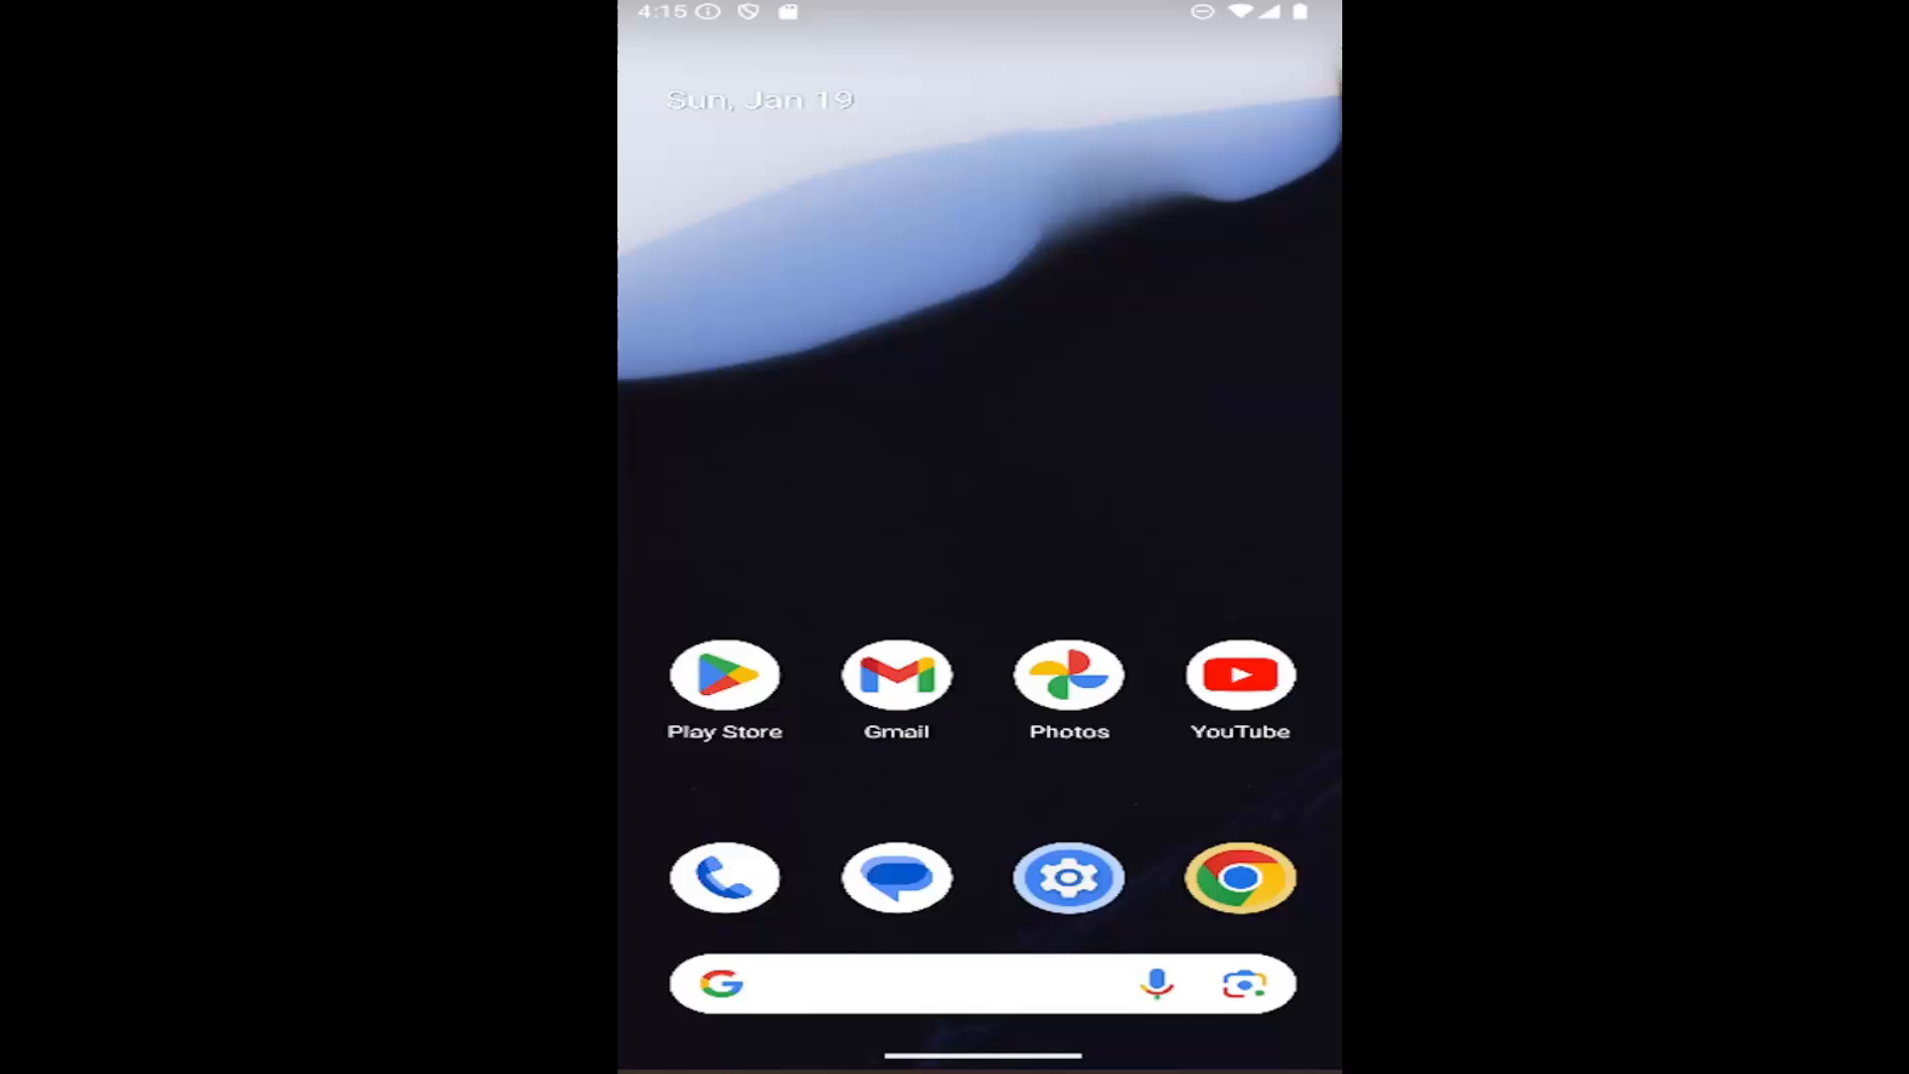
mouse_move(1332, 426)
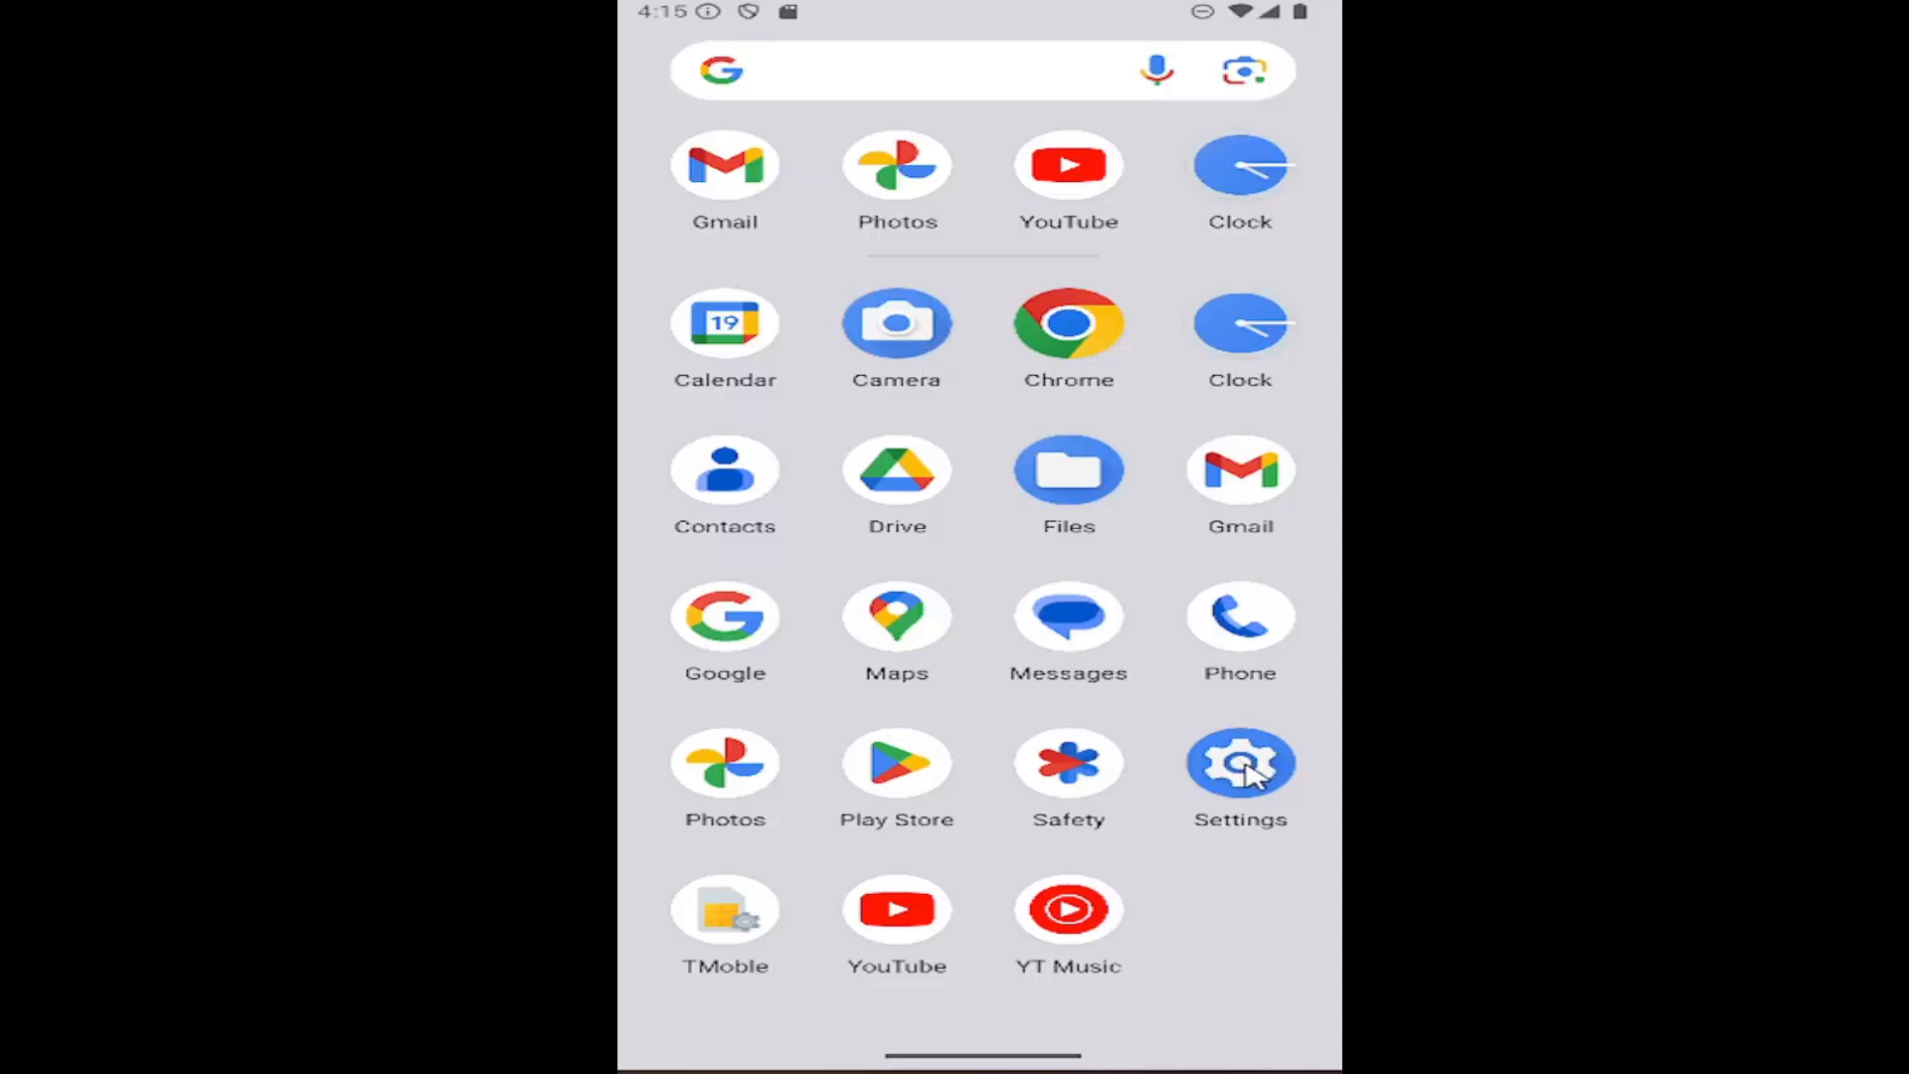
Step: Reach Settings > Battery and bring up the Battery widget preview for the home screen
left_click(1239, 762)
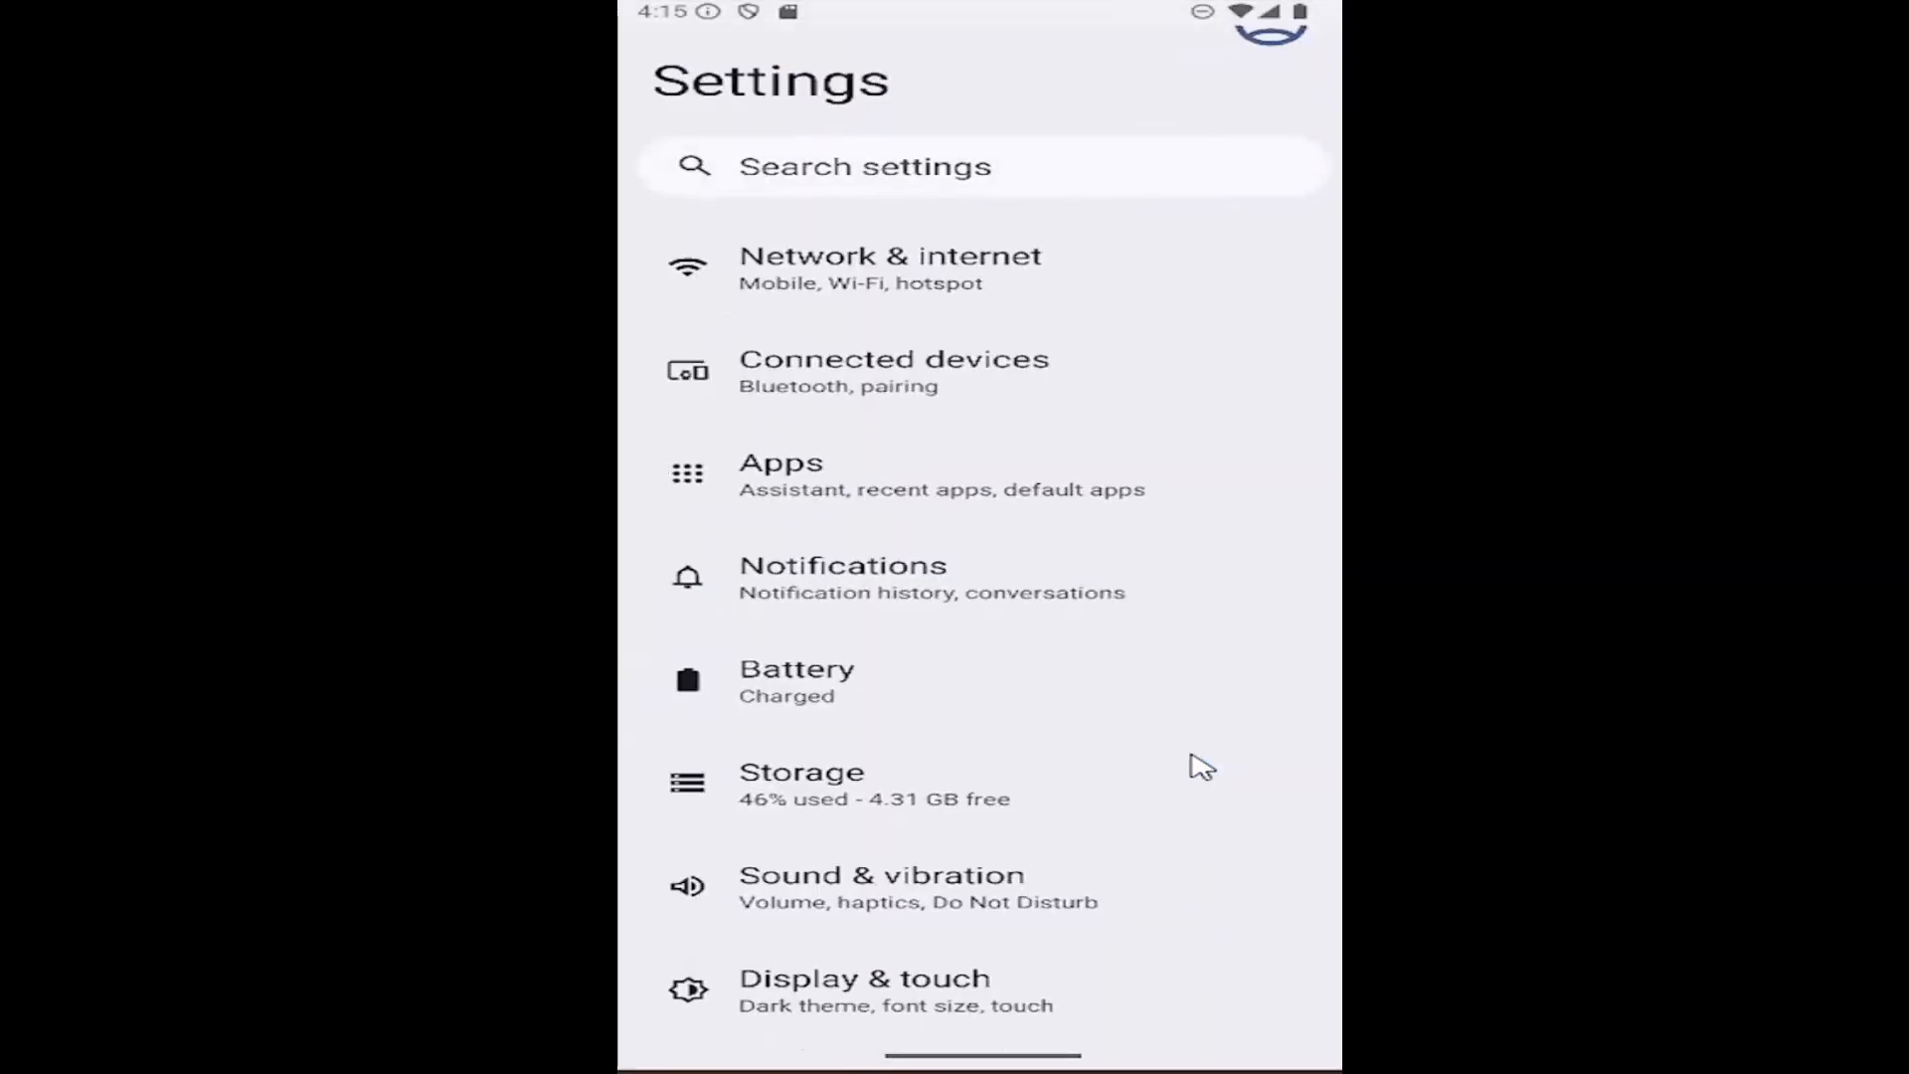
mouse_move(847, 694)
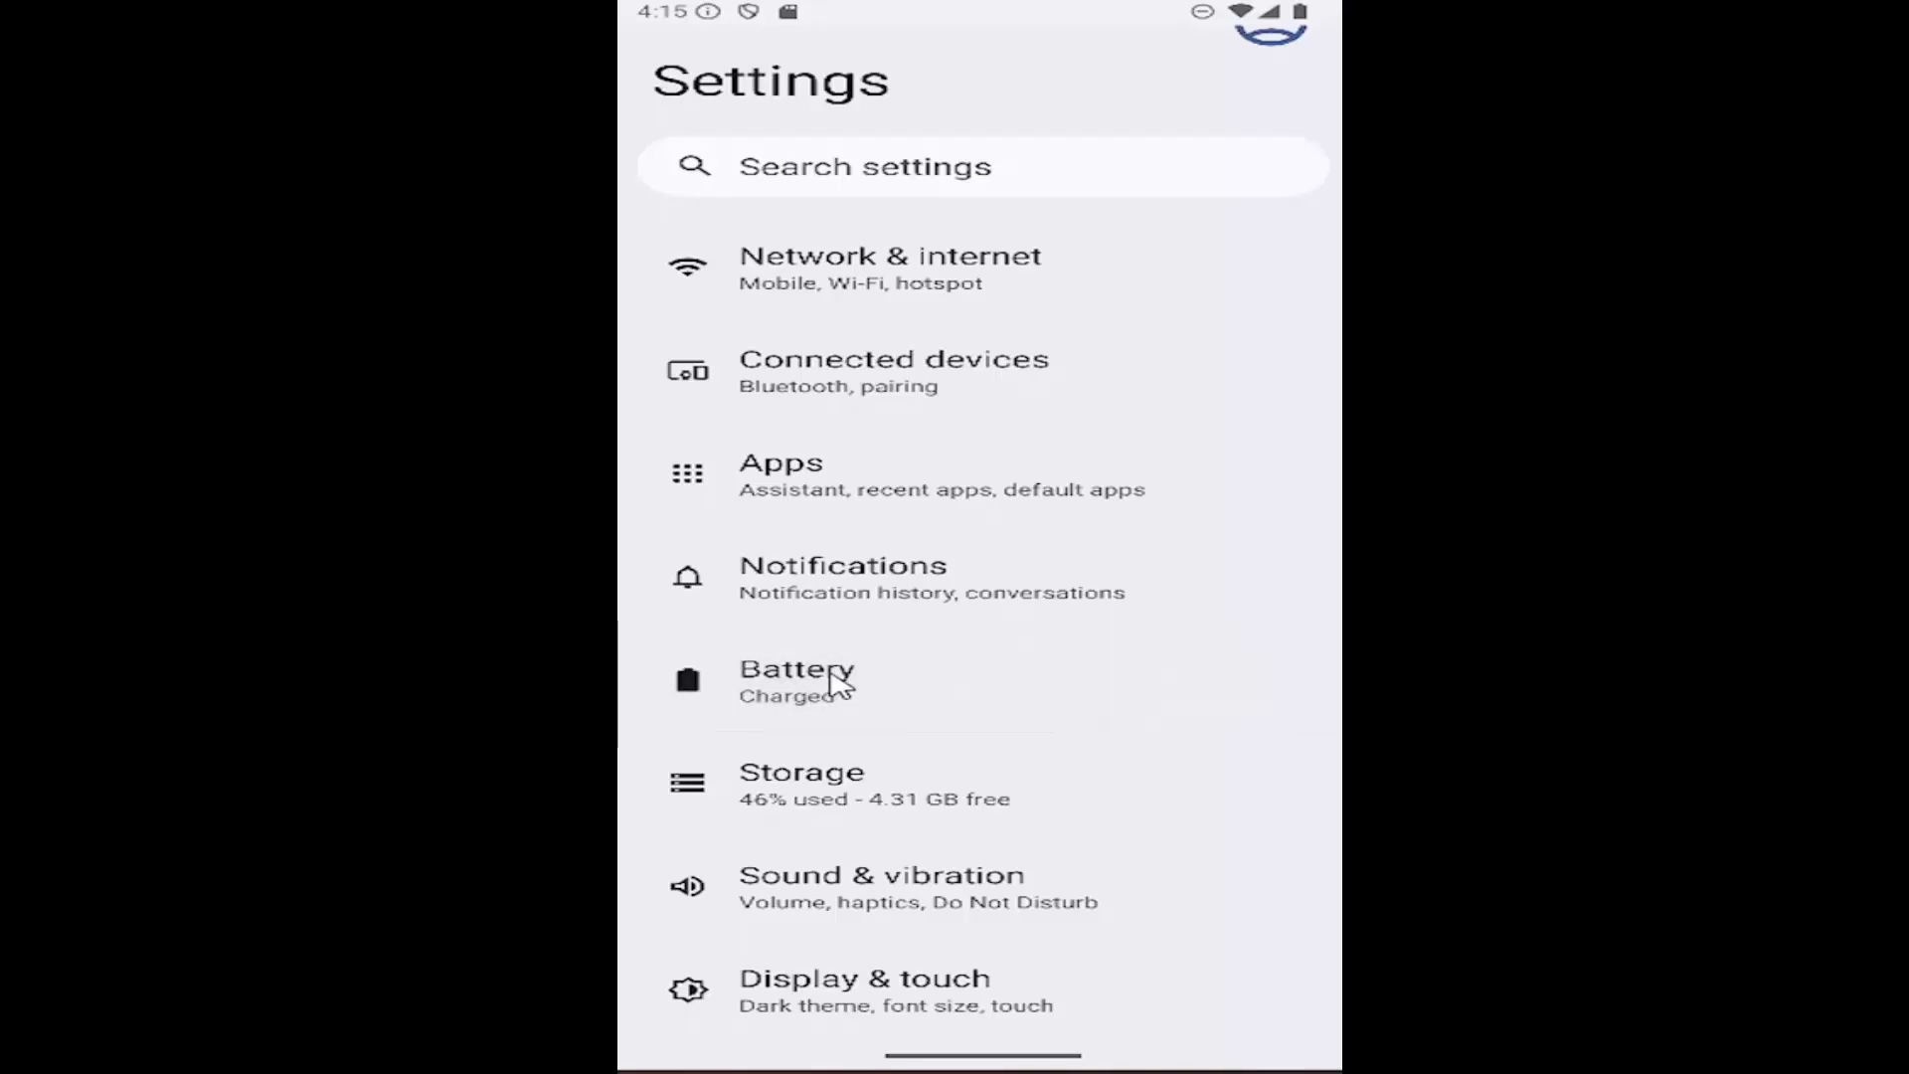
left_click(796, 681)
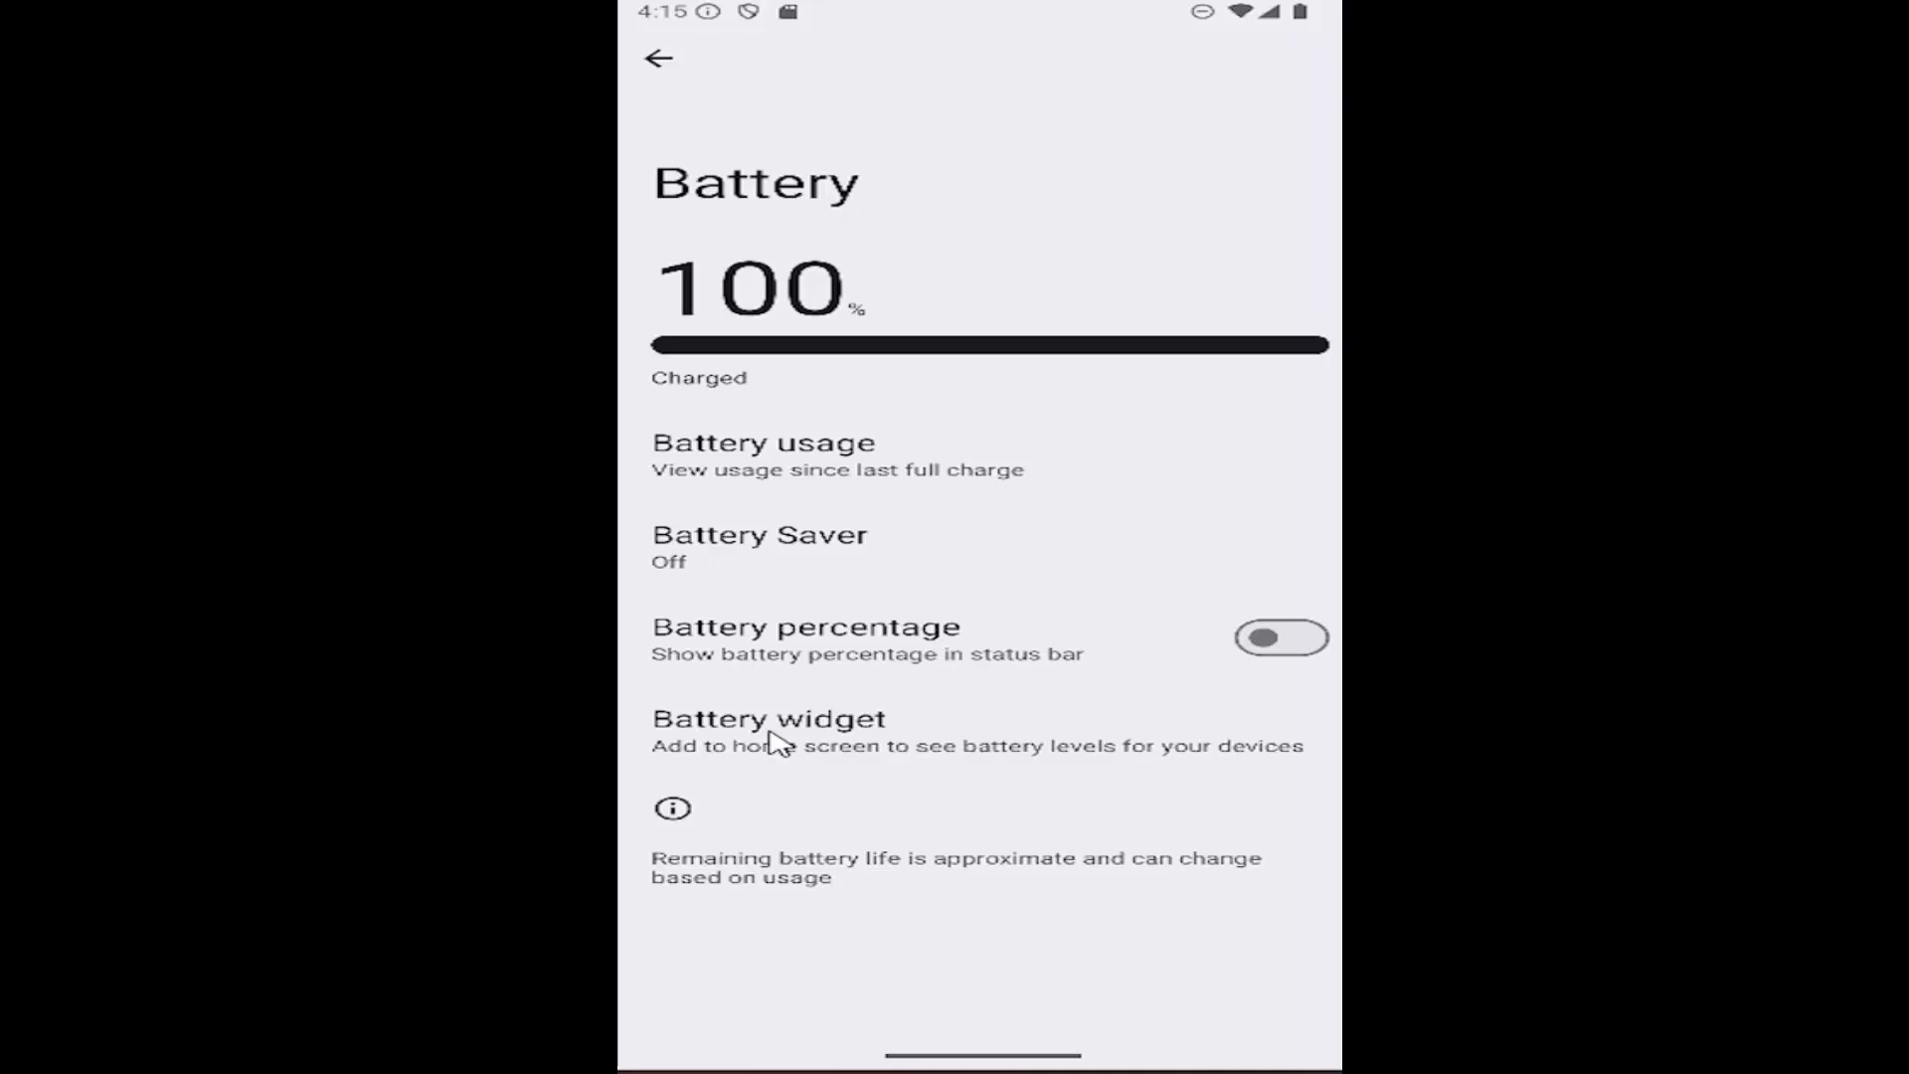
mouse_move(946, 774)
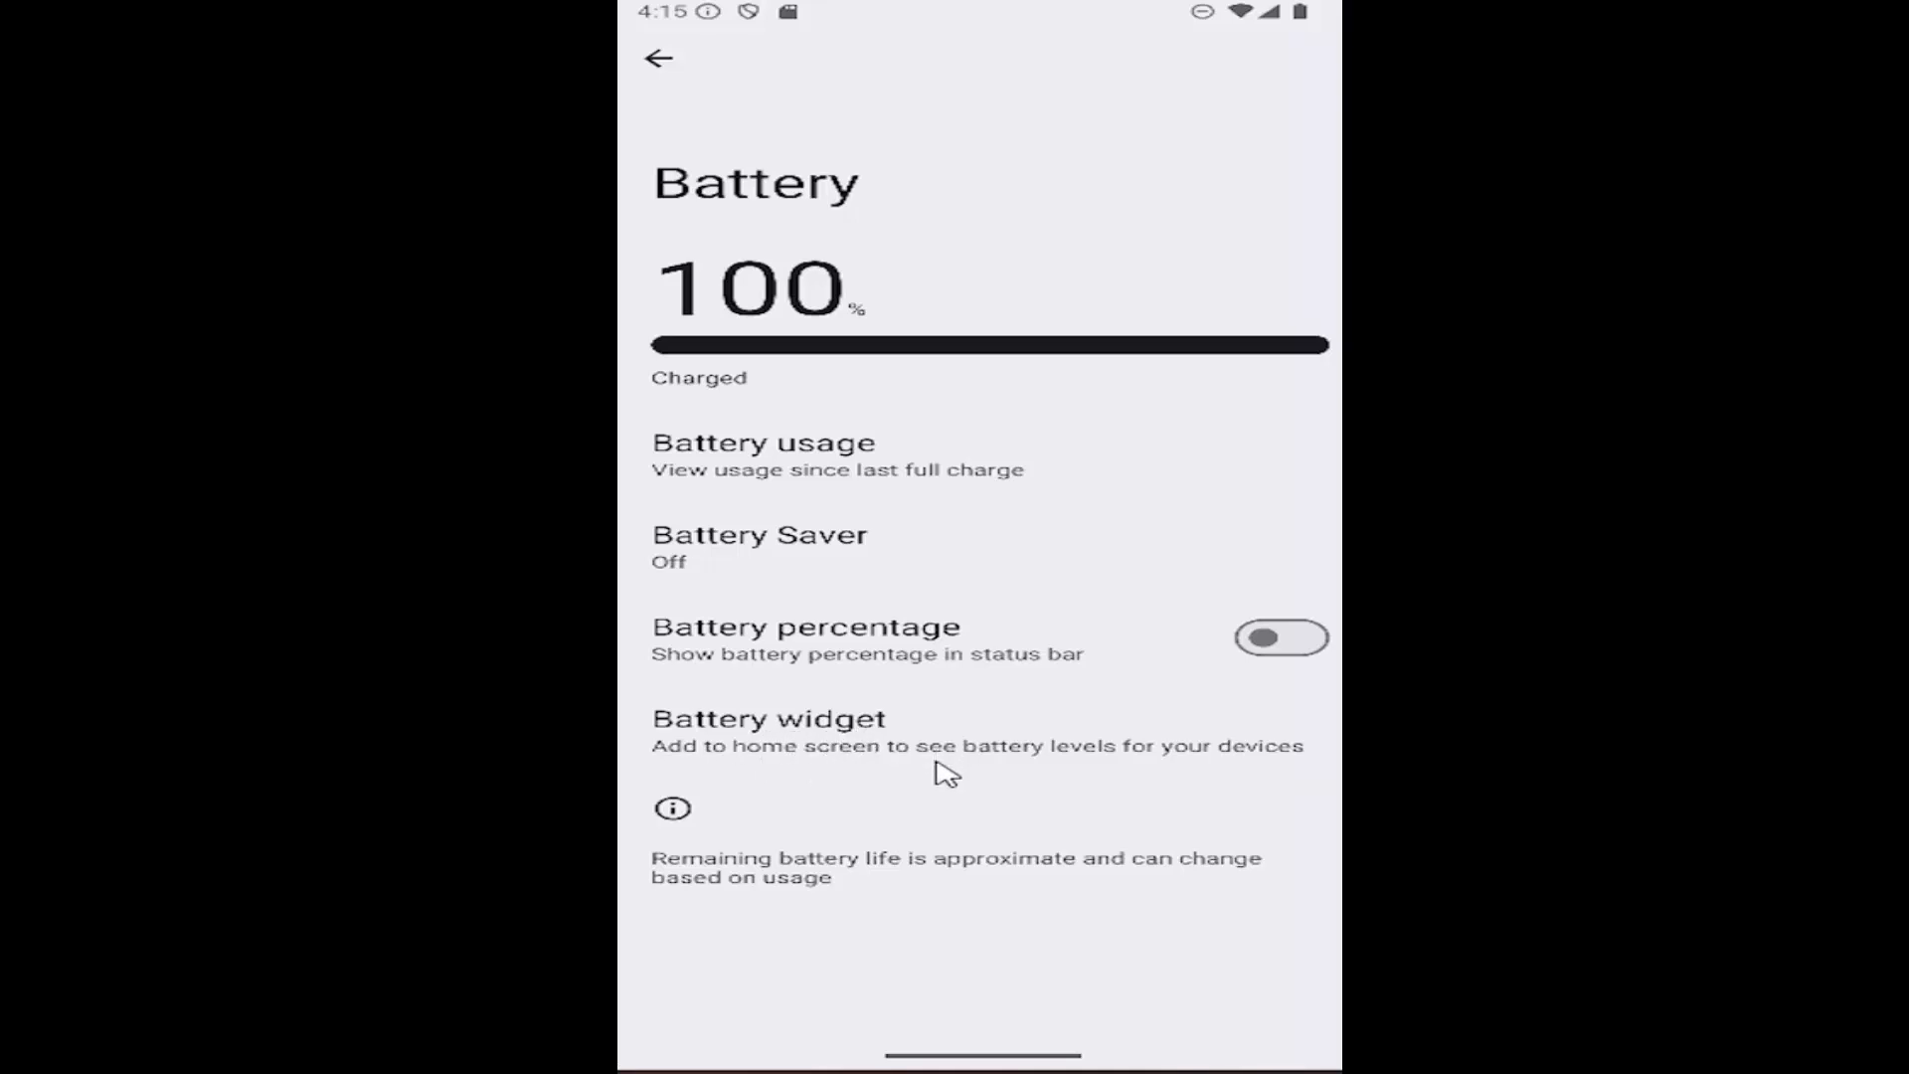
mouse_move(1051, 746)
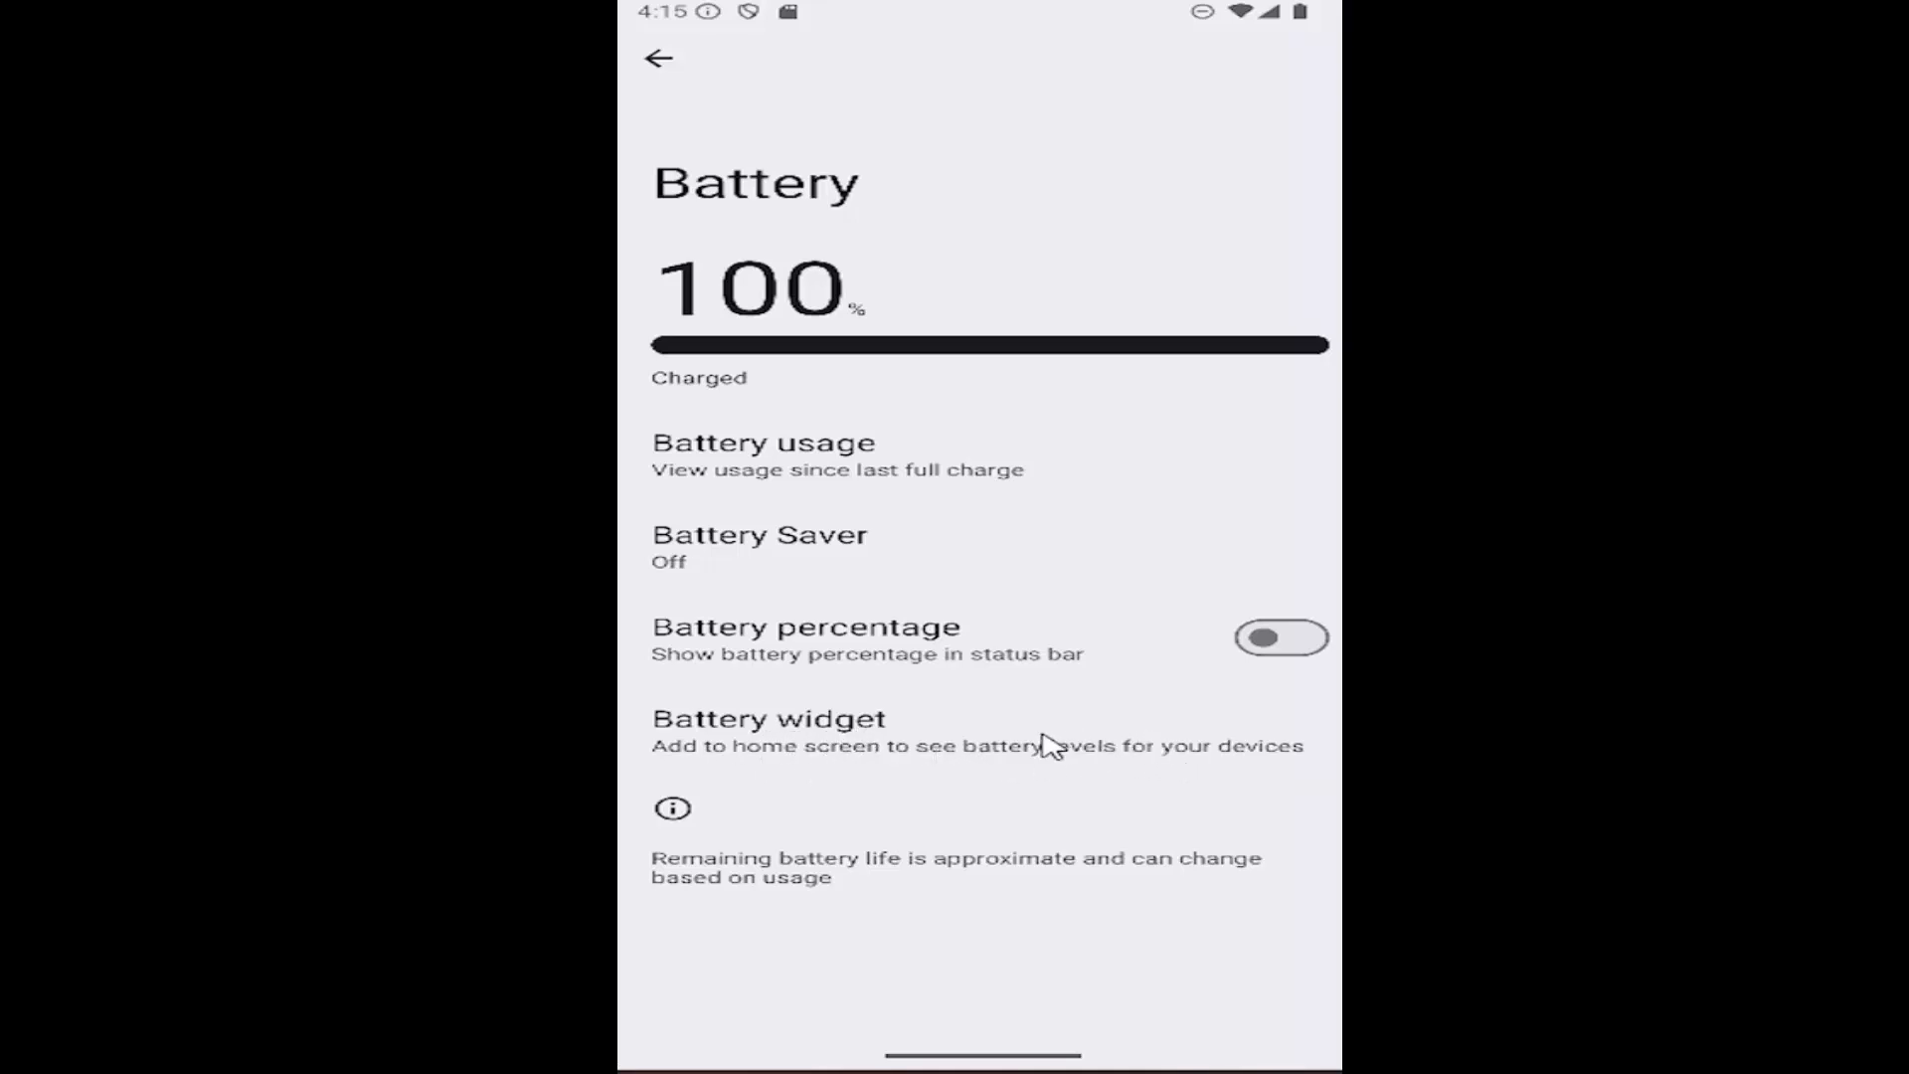
left_click(768, 718)
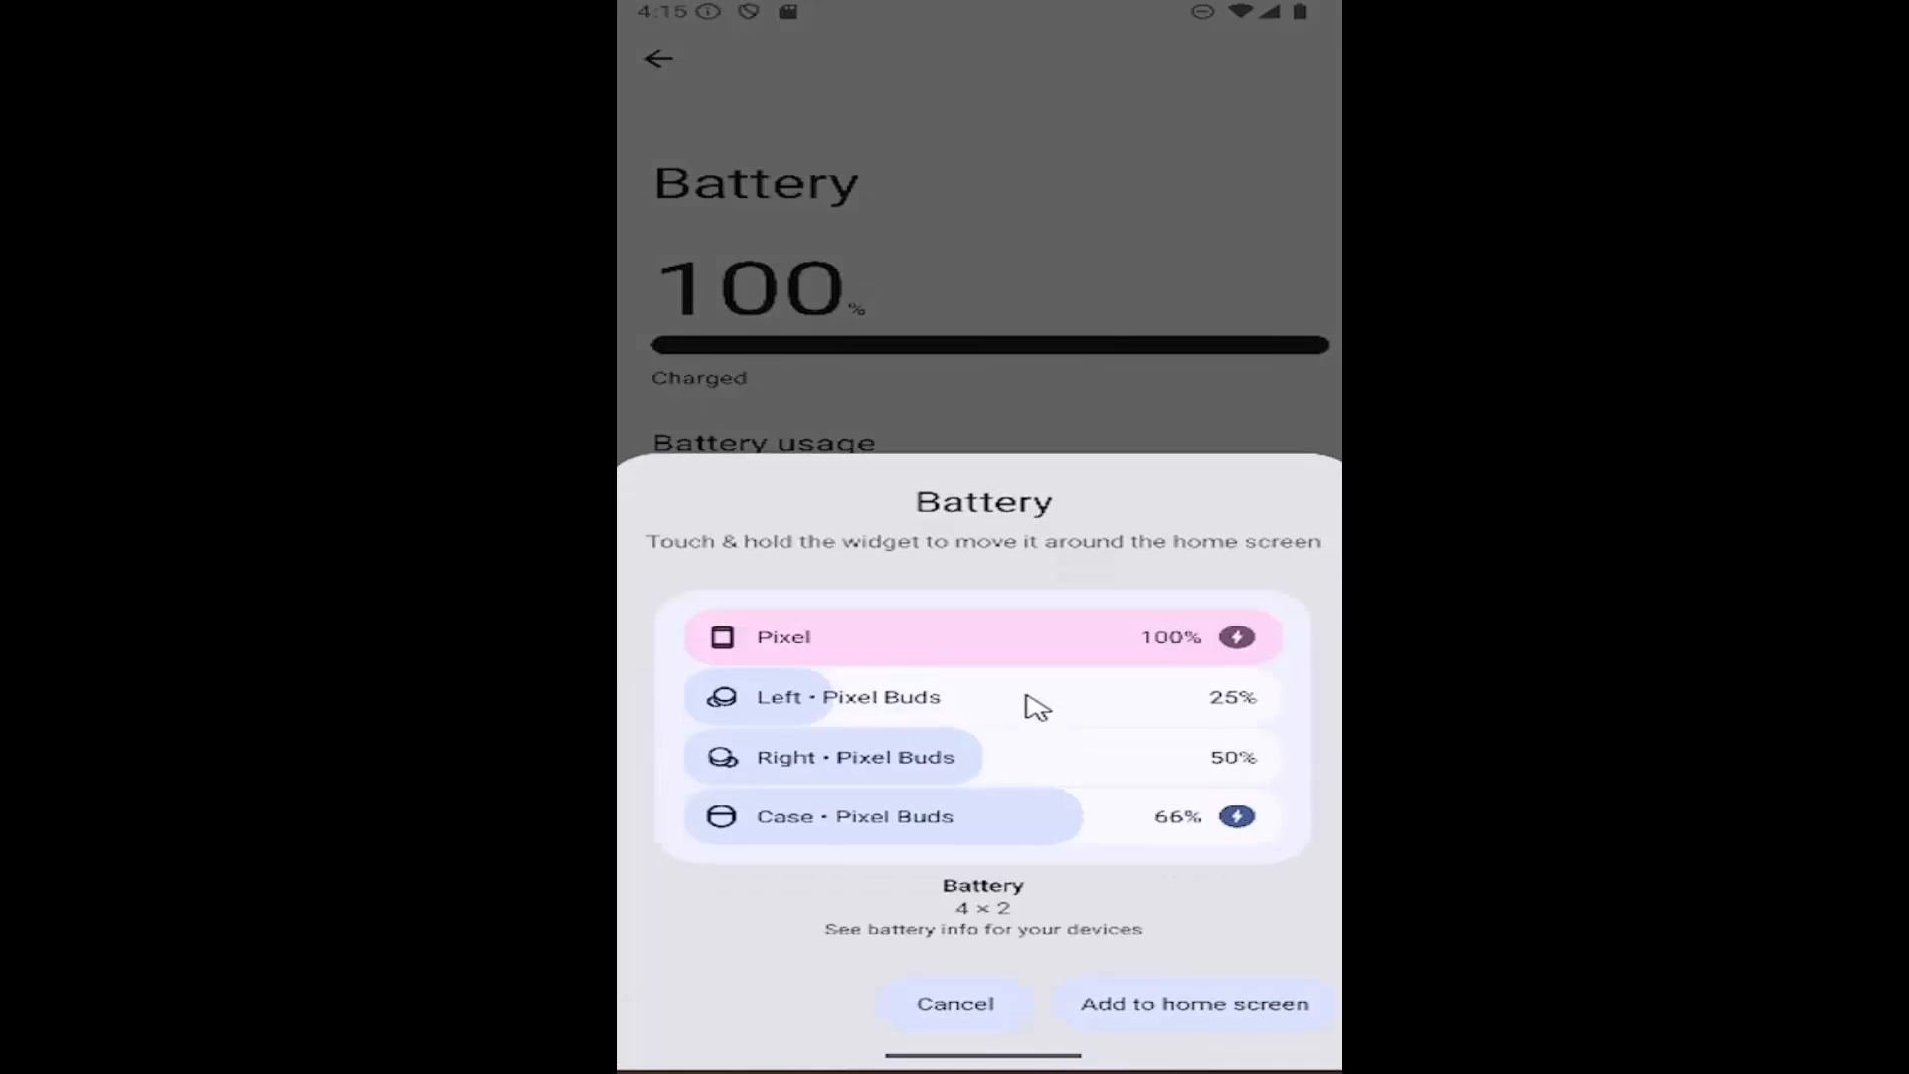